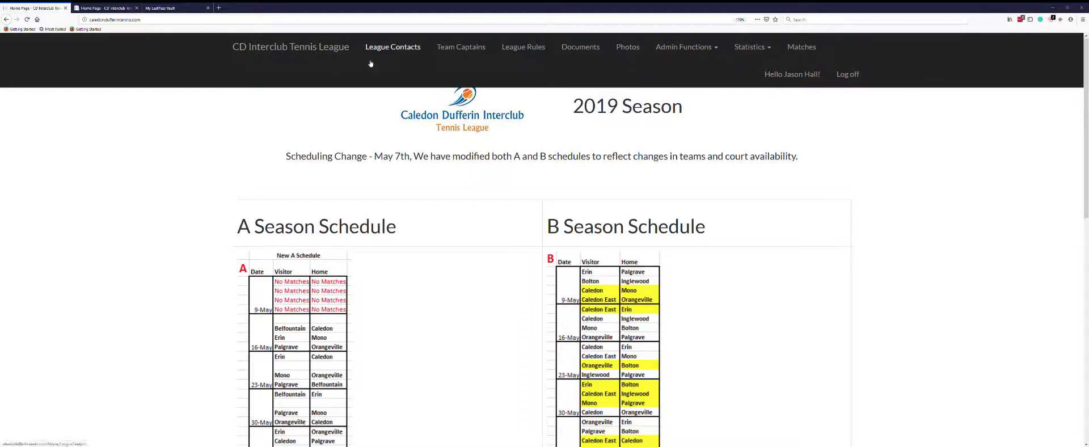
mouse_move(698, 65)
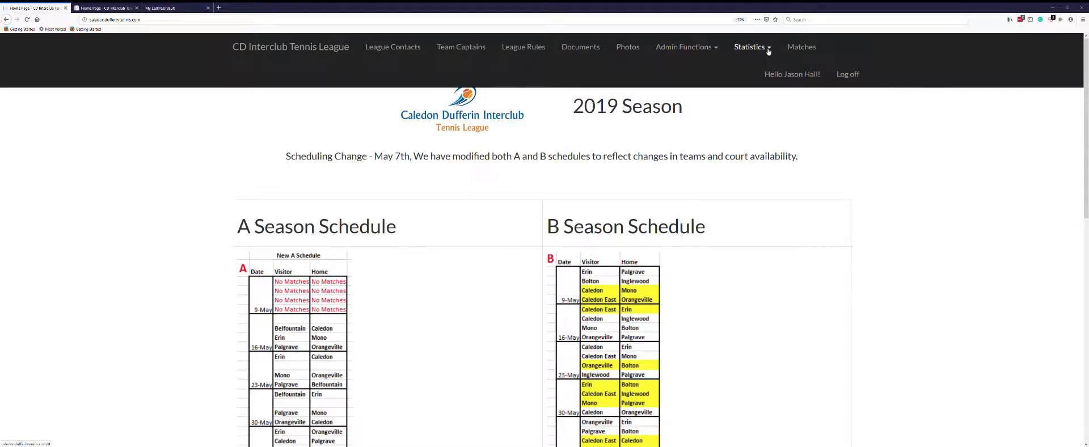
mouse_move(769, 50)
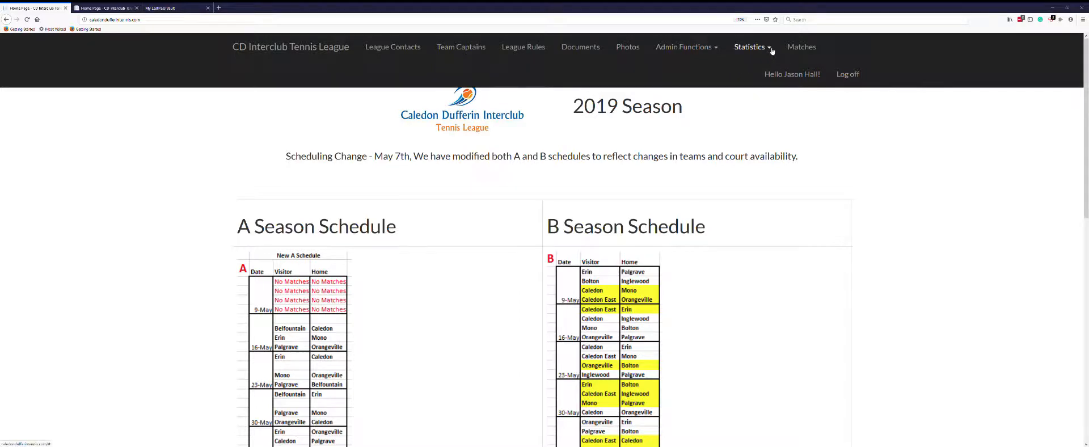
Step: Leave the 2019 season home page for the league Statistics page via the top navigation
click(750, 47)
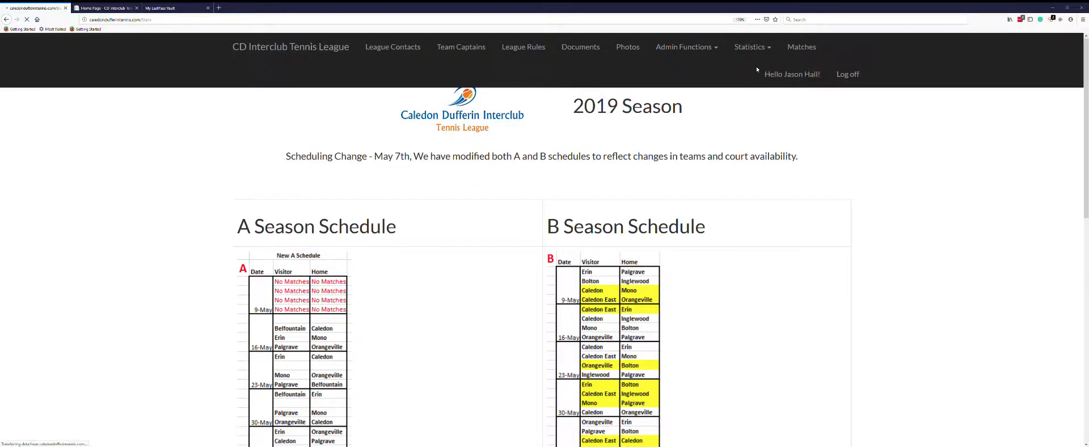
Step: Display the 2019 A Division standings table listing all seven teams
click(750, 46)
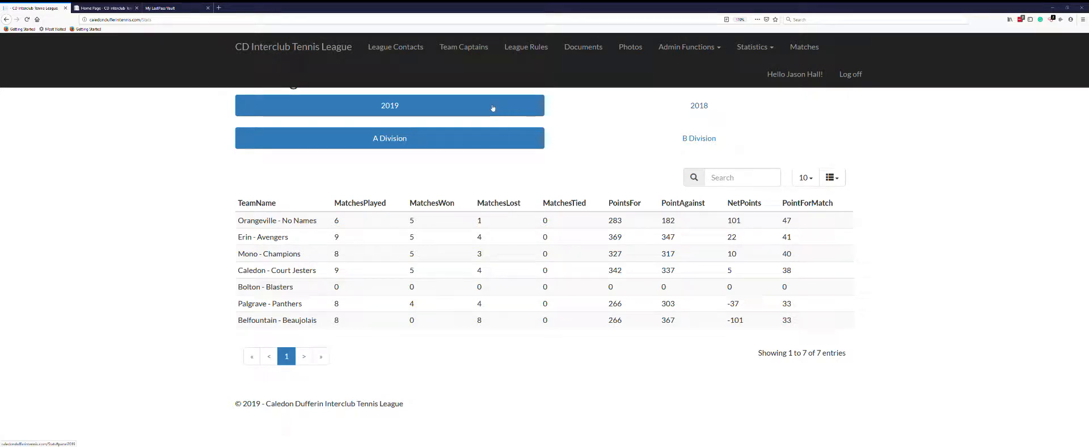
mouse_move(456, 152)
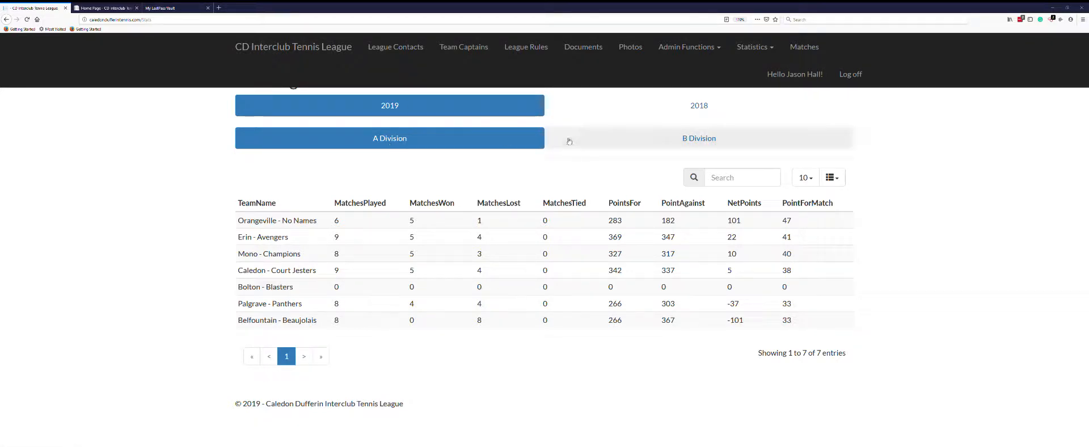
mouse_move(402, 154)
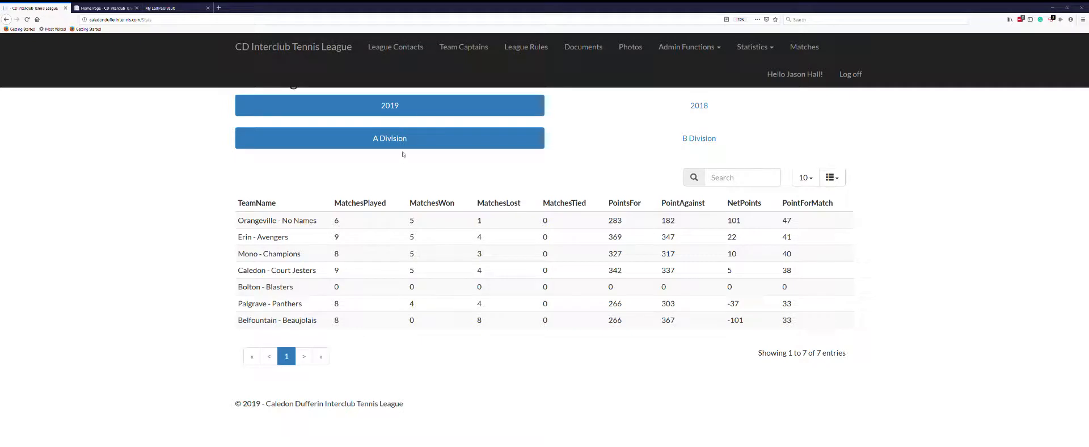
mouse_move(310, 180)
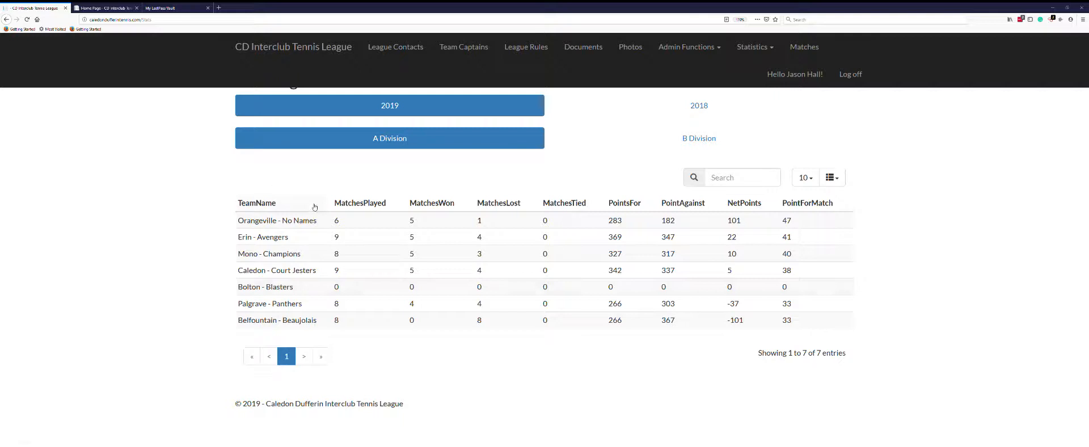
mouse_move(405, 199)
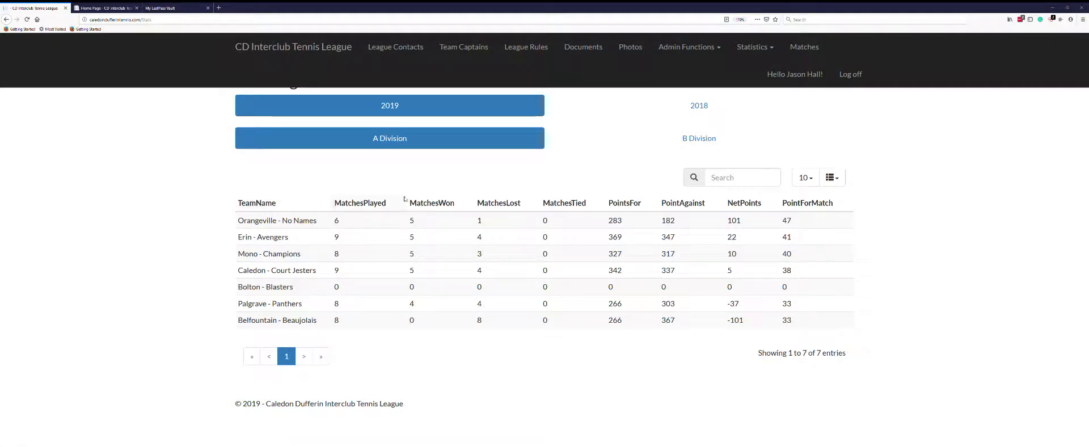
mouse_move(555, 202)
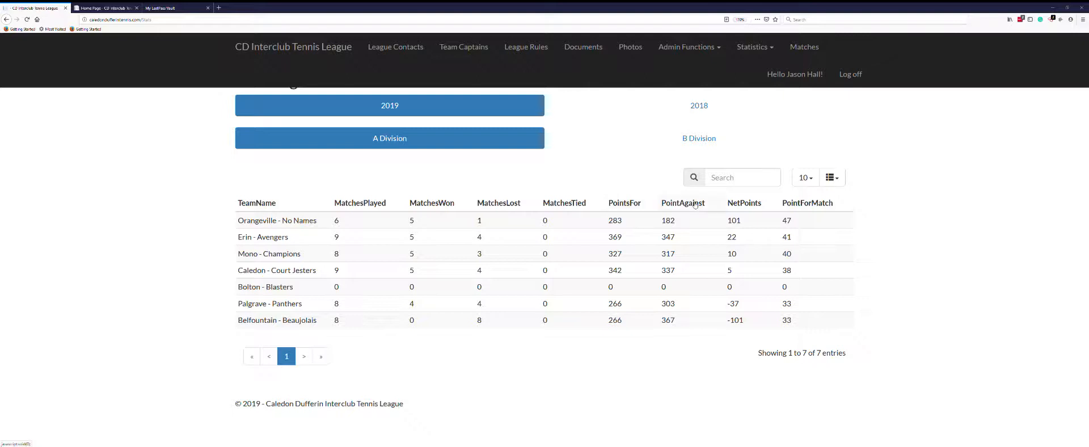
mouse_move(786, 207)
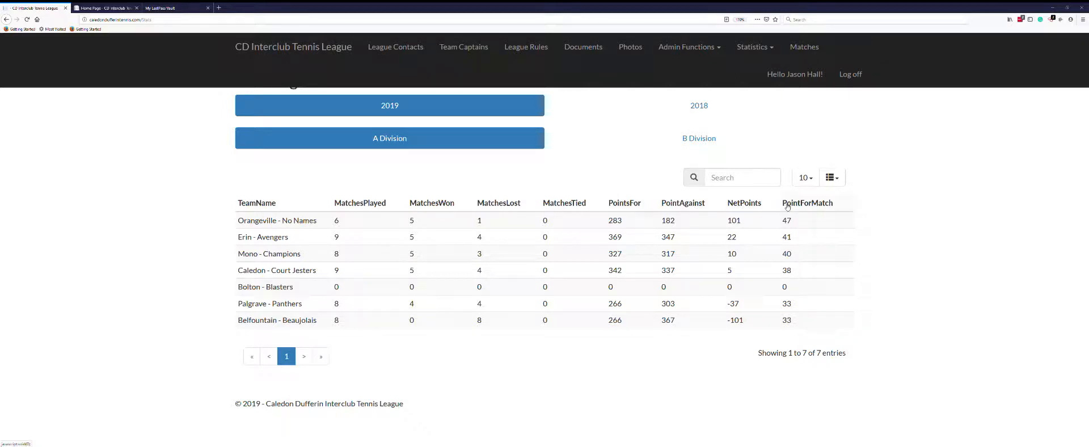
mouse_move(815, 227)
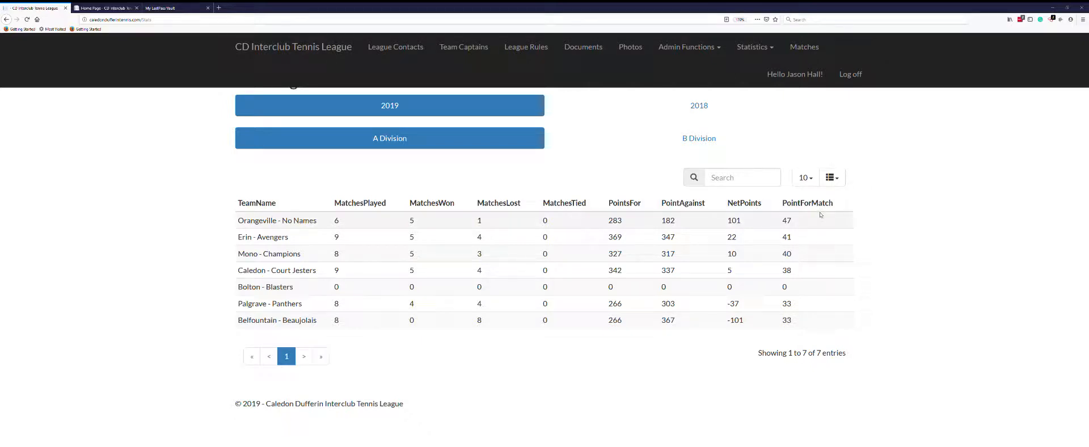
mouse_move(805, 229)
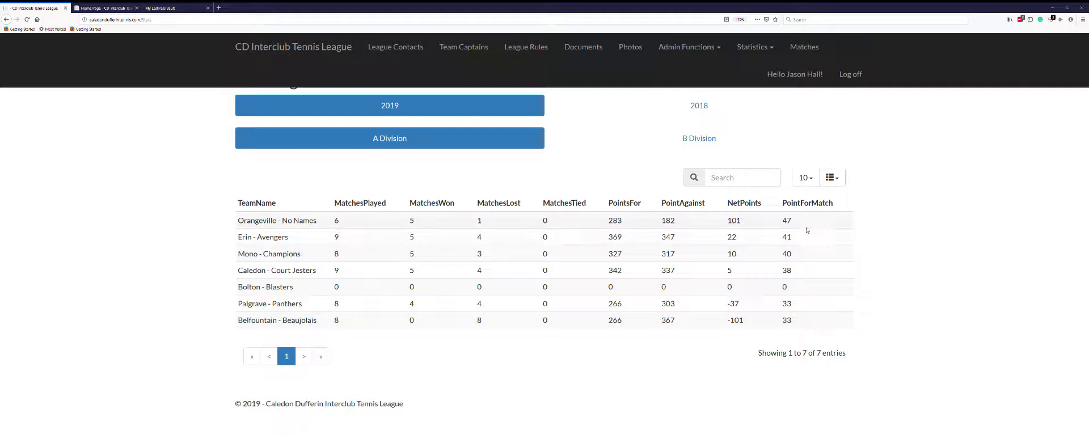
mouse_move(799, 341)
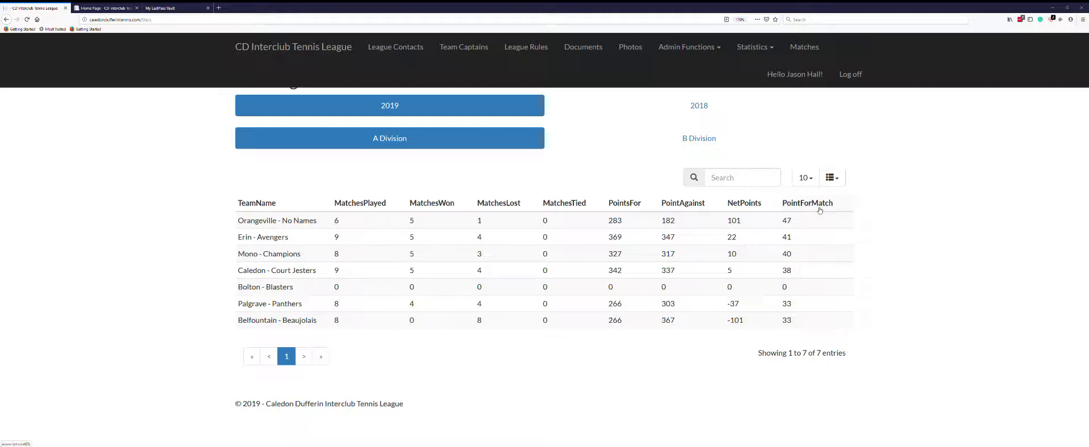
mouse_move(820, 208)
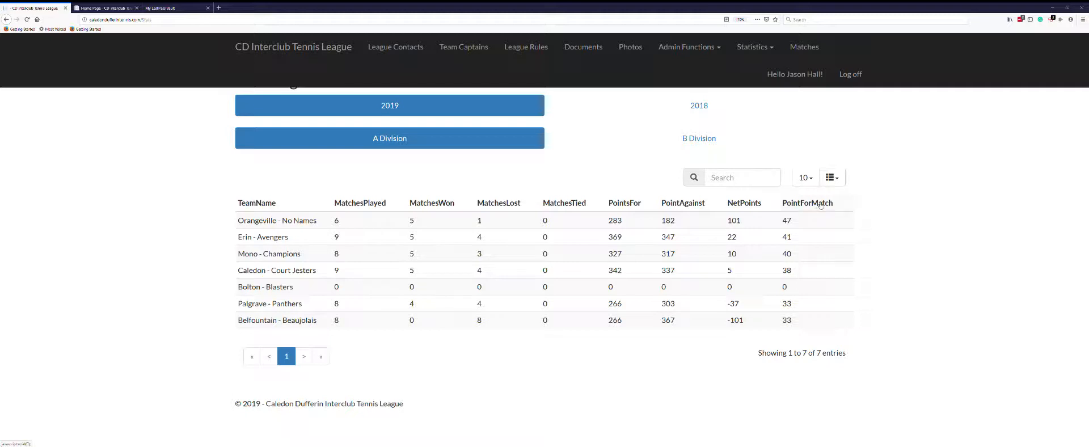
Step: Sort by PointForMatch, then by PointsFor descending so Erin - Avengers tops the table
click(807, 202)
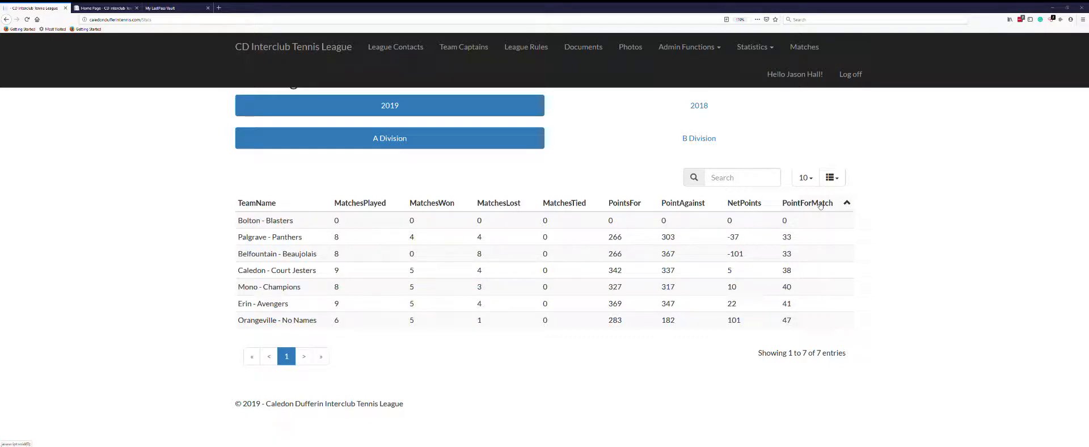
click(807, 203)
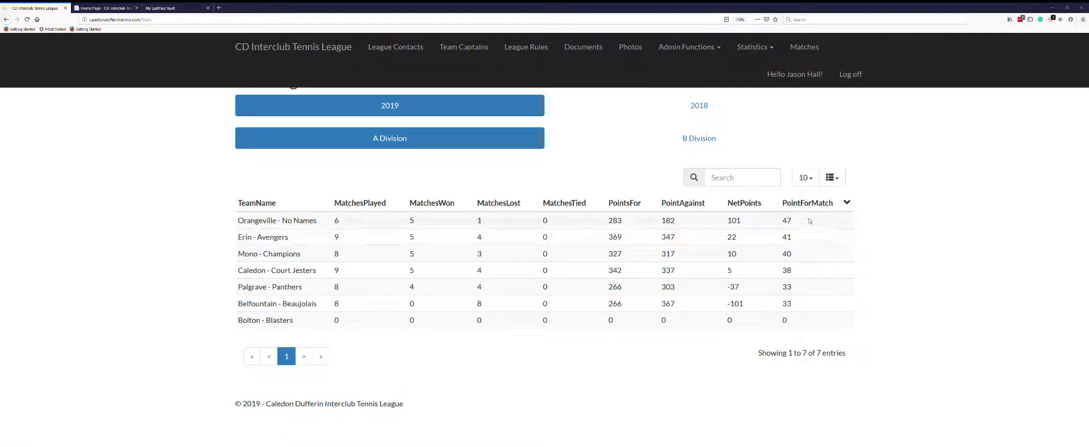
mouse_move(797, 223)
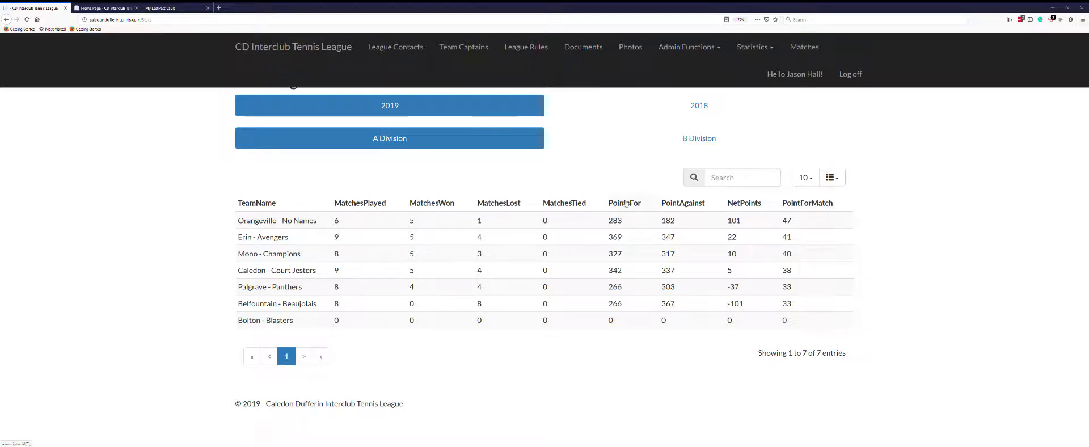
click(623, 203)
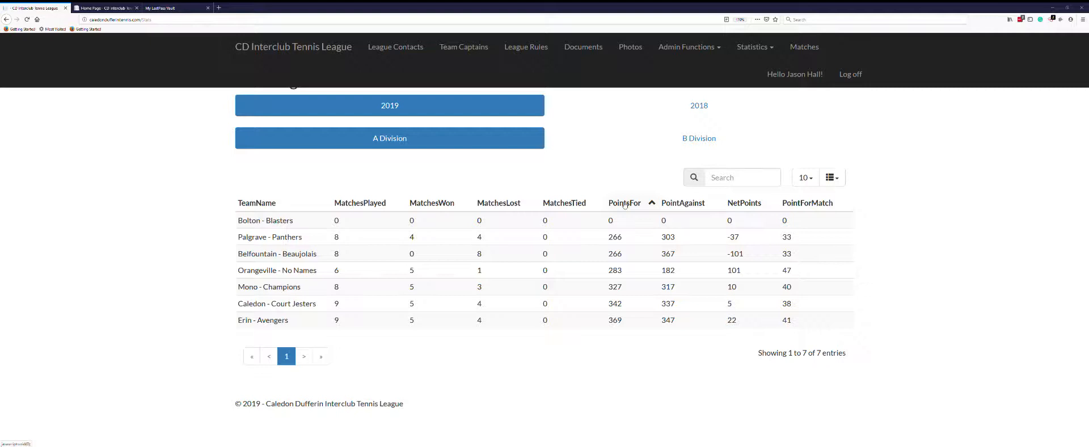
click(624, 202)
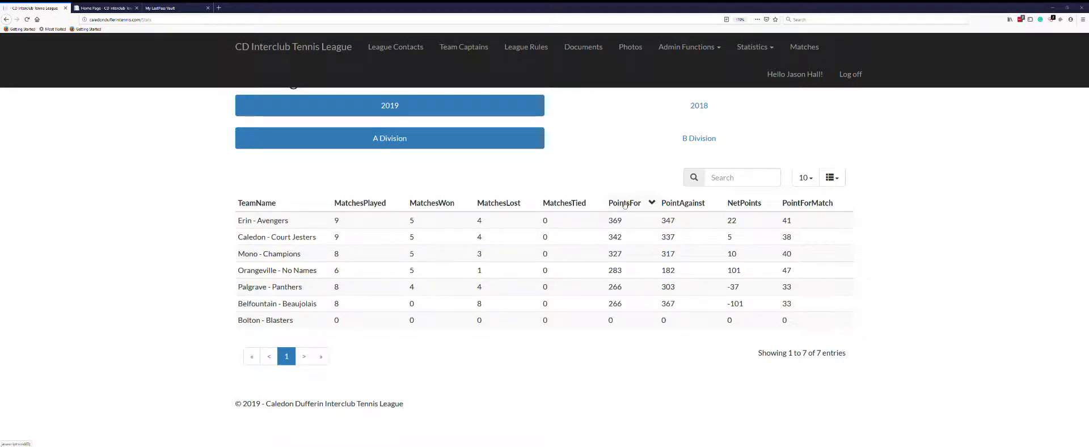